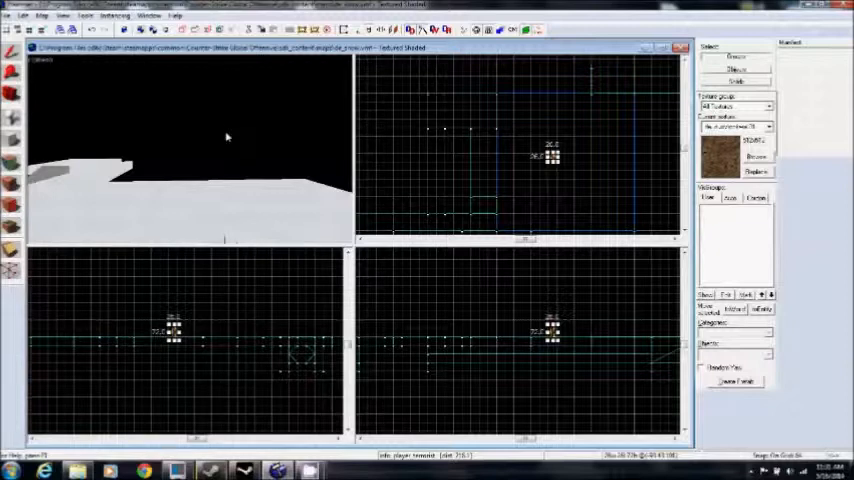
{"action": "mouse_move", "coordinate": [37, 152]}
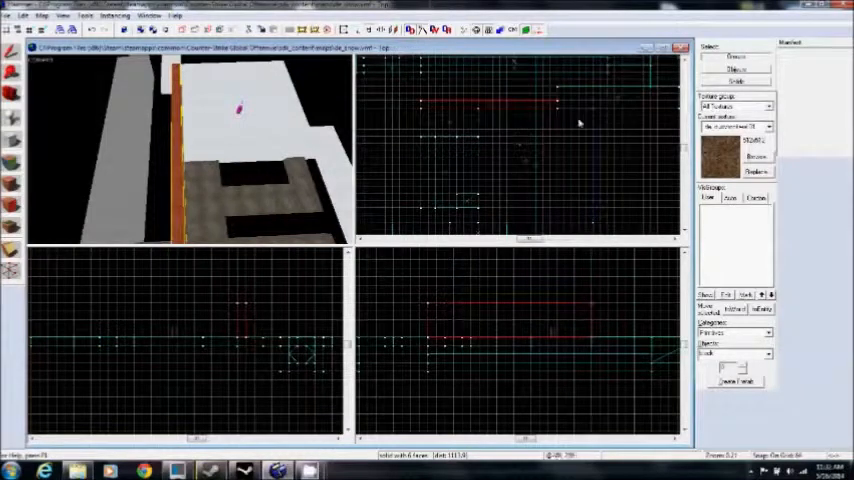
{"action": "mouse_move", "coordinate": [490, 108]}
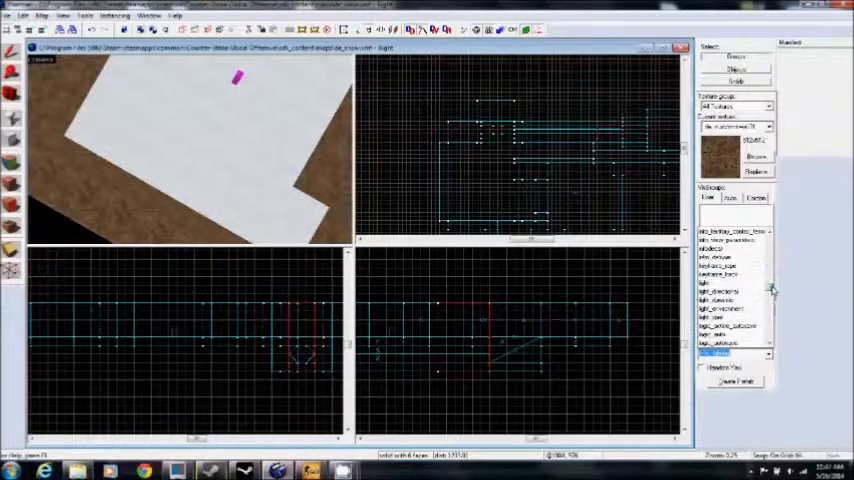
Scroll the Objects list to reach light_environment as the entity to place.
{"action": "scroll", "scroll_direction": "down", "scroll_amount": 3}
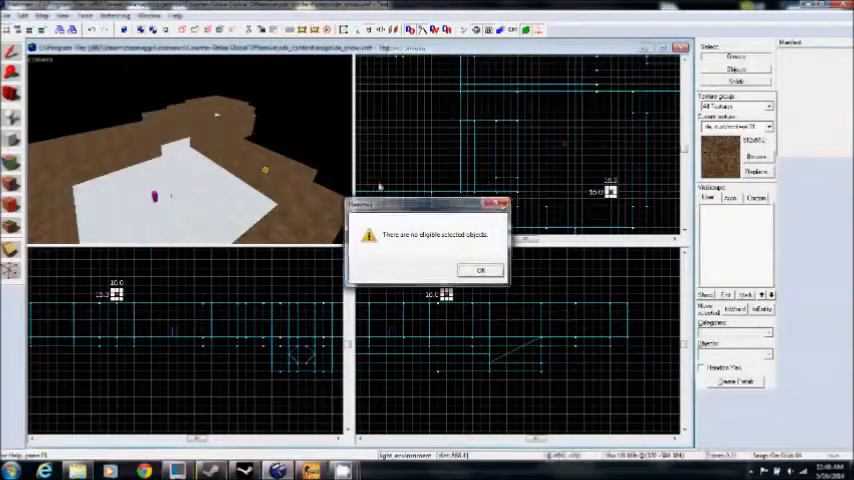
Dismiss the warning and set the light_environment colour to a warm yellow-orange shade.
{"action": "left_click", "coordinate": [480, 270]}
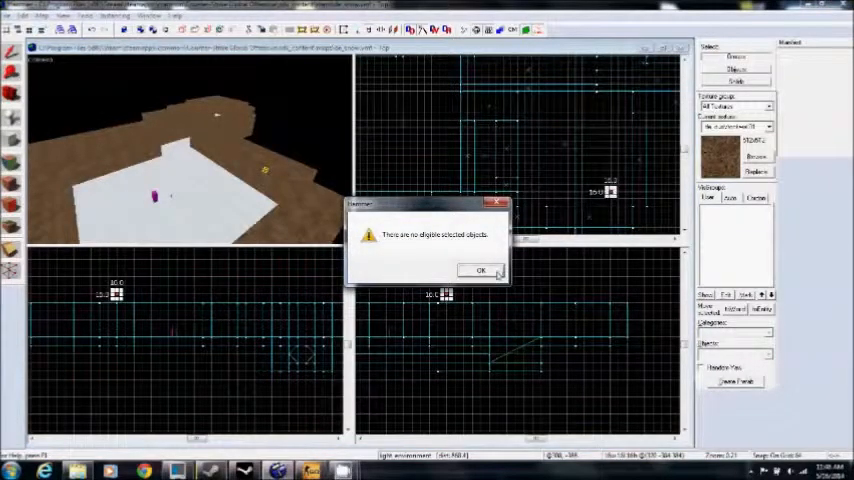
{"action": "left_click", "coordinate": [480, 270]}
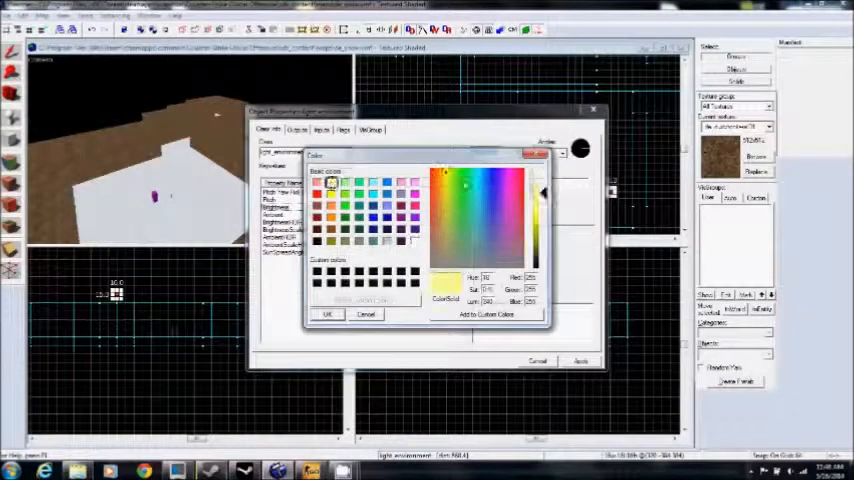
{"action": "left_click", "coordinate": [465, 175]}
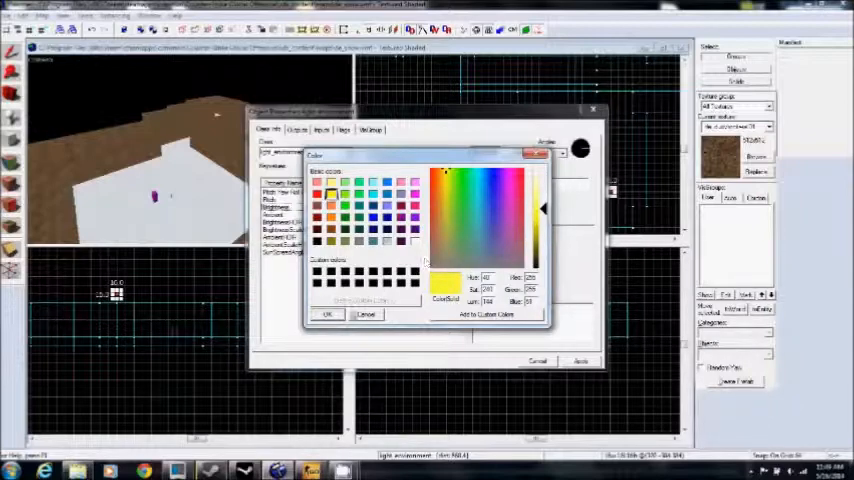
{"action": "left_click", "coordinate": [328, 314]}
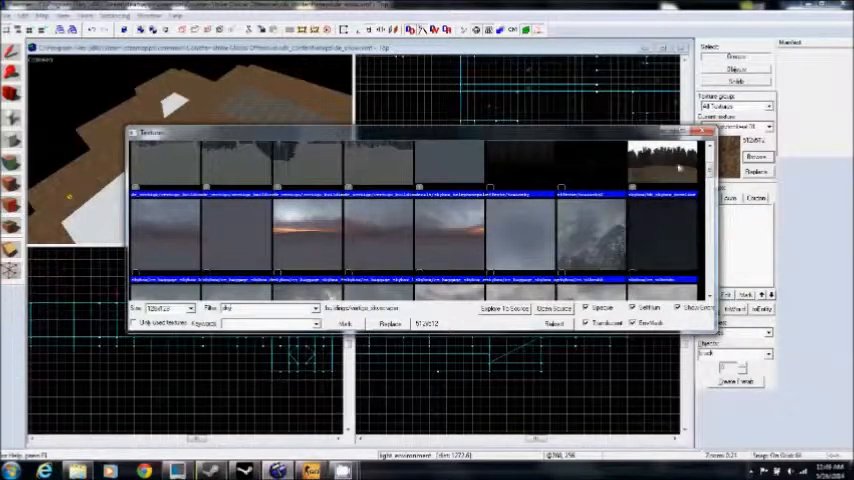
Select a sky texture from the filtered Textures list as the active texture.
{"action": "scroll", "scroll_direction": "down", "scroll_amount": 3}
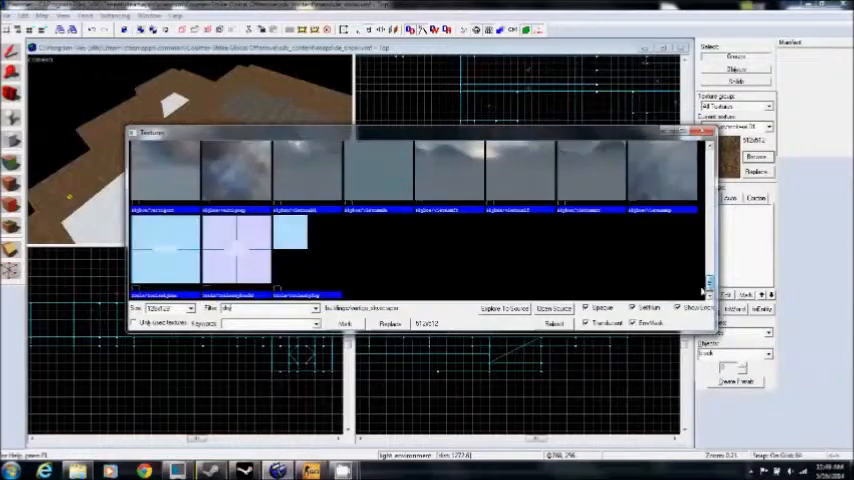
{"action": "left_click", "coordinate": [165, 245]}
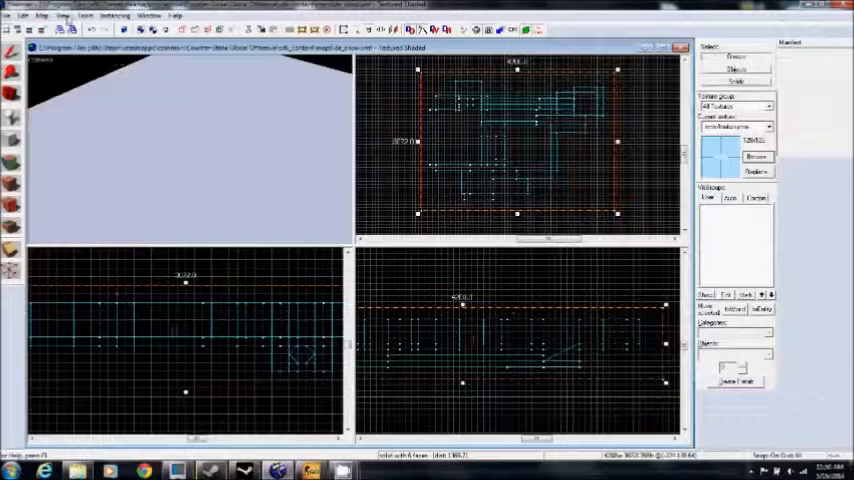
{"action": "left_click", "coordinate": [85, 16]}
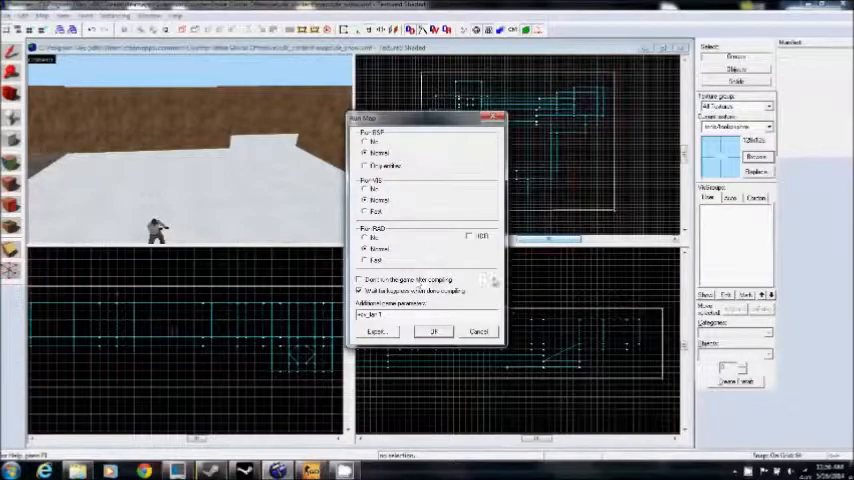
{"action": "left_click", "coordinate": [433, 331]}
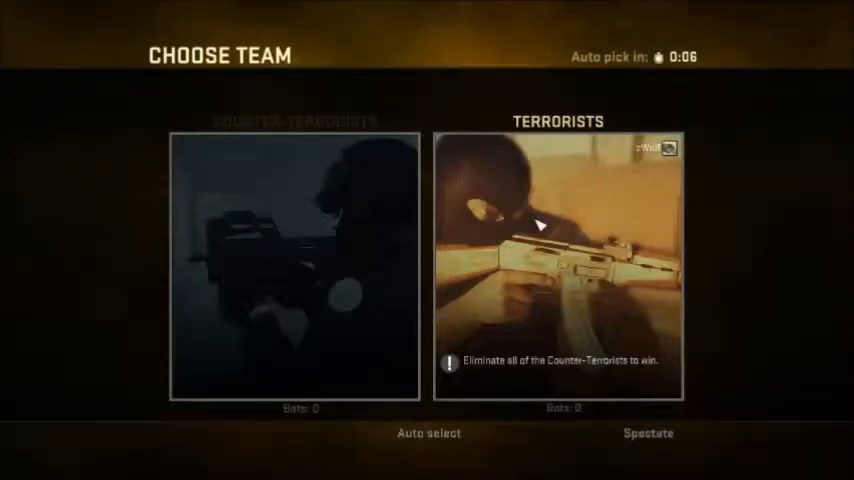
{"action": "mouse_move", "coordinate": [503, 301]}
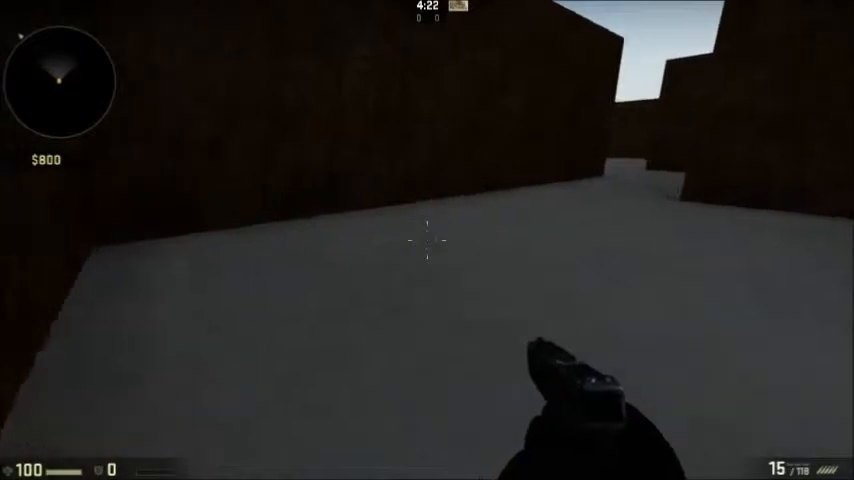
{"action": "mouse_move", "coordinate": [427, 240]}
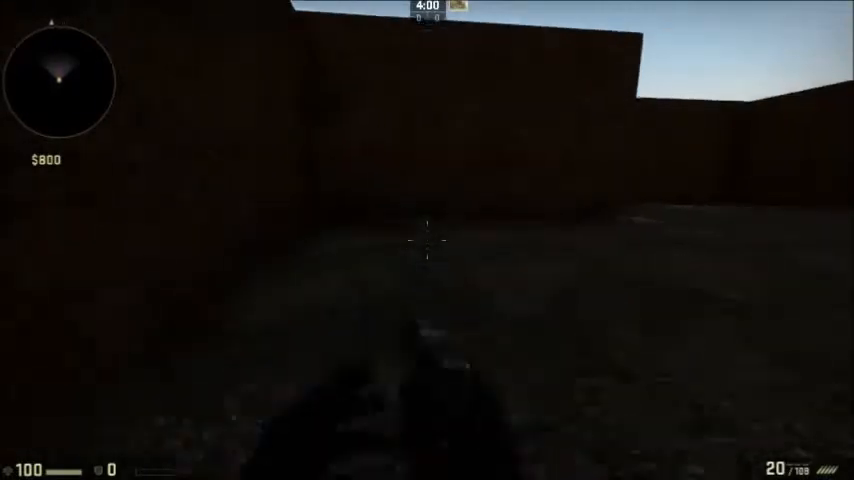
Spawn into the custom map and start walking between the dark walls.
{"action": "left_click", "coordinate": [427, 242]}
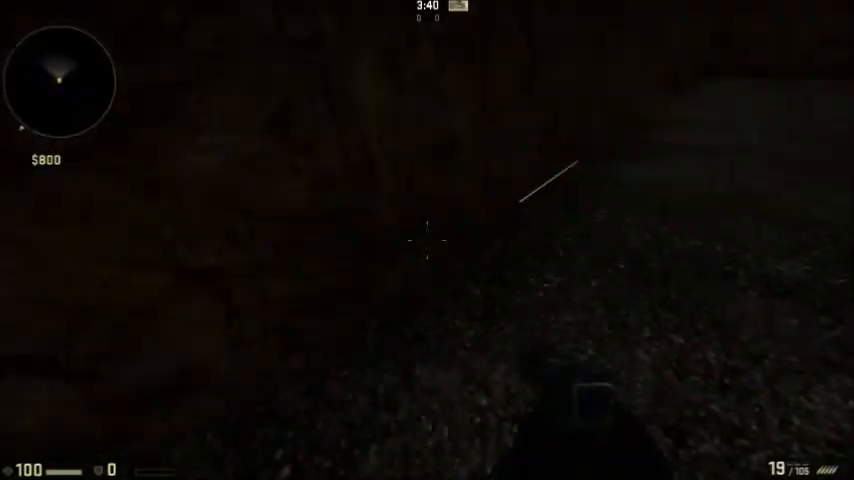
Fire at a wall while exploring corners and corridors to check for gaps.
{"action": "left_click", "coordinate": [427, 240]}
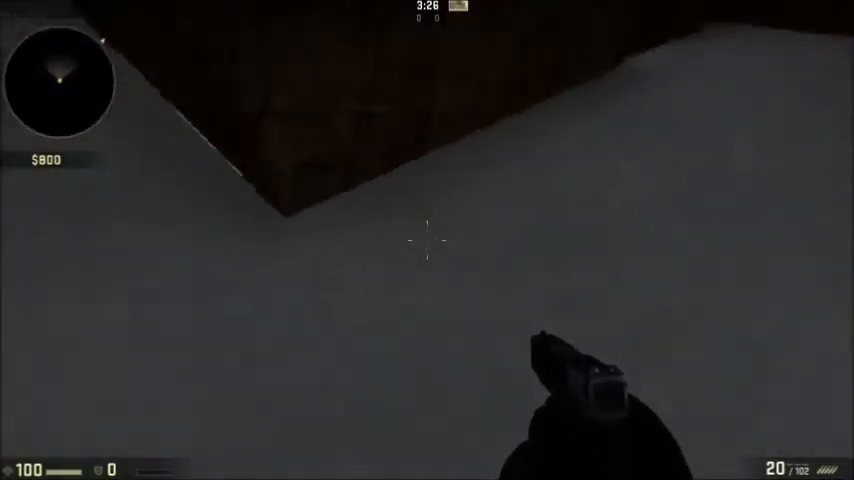
{"action": "mouse_move", "coordinate": [427, 240]}
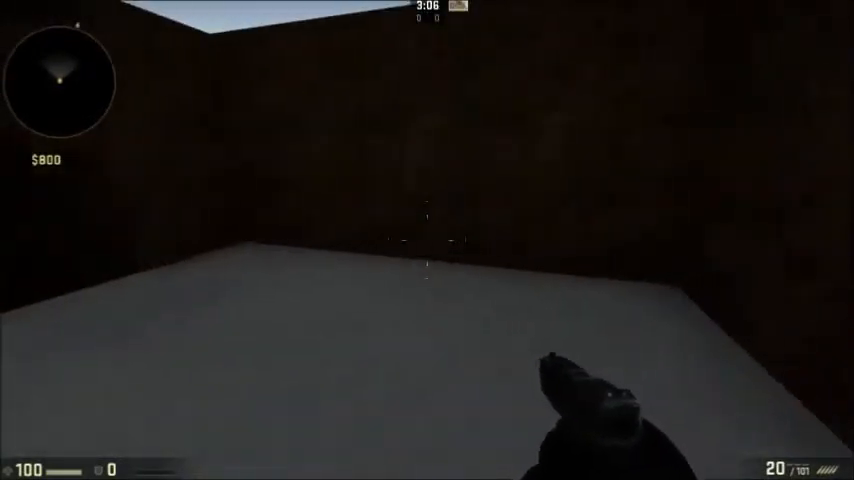
{"action": "mouse_move", "coordinate": [427, 240]}
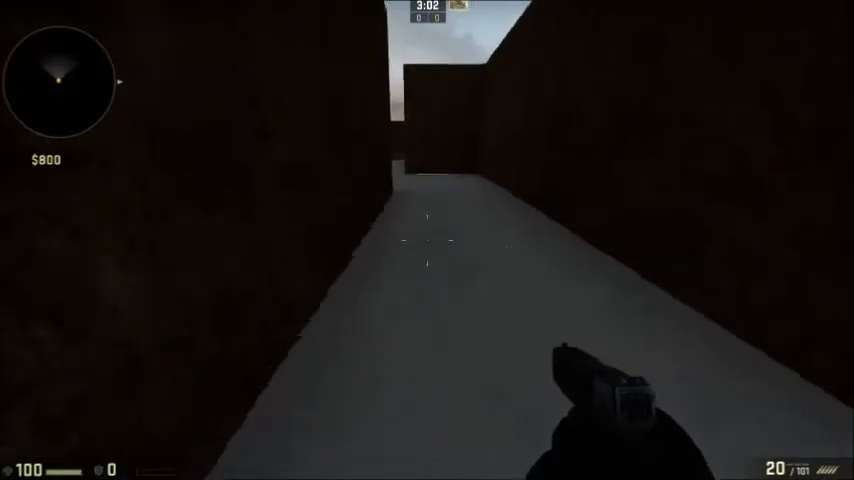
{"action": "mouse_move", "coordinate": [427, 240]}
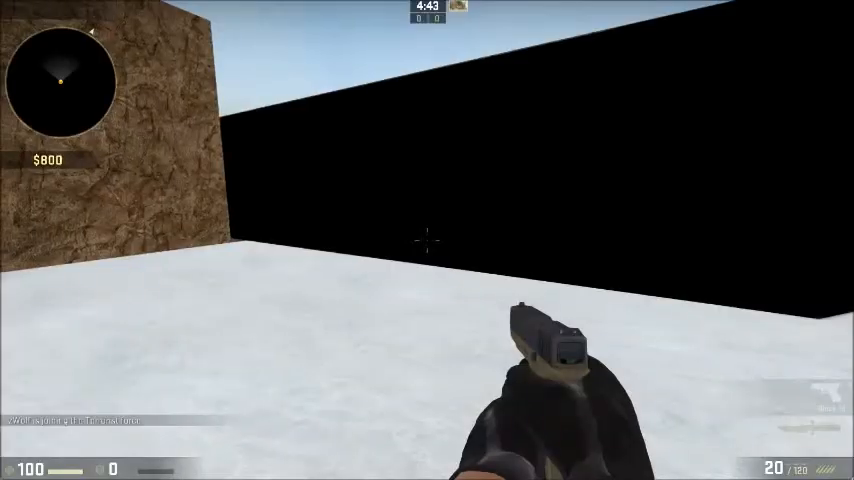
{"action": "mouse_move", "coordinate": [427, 240]}
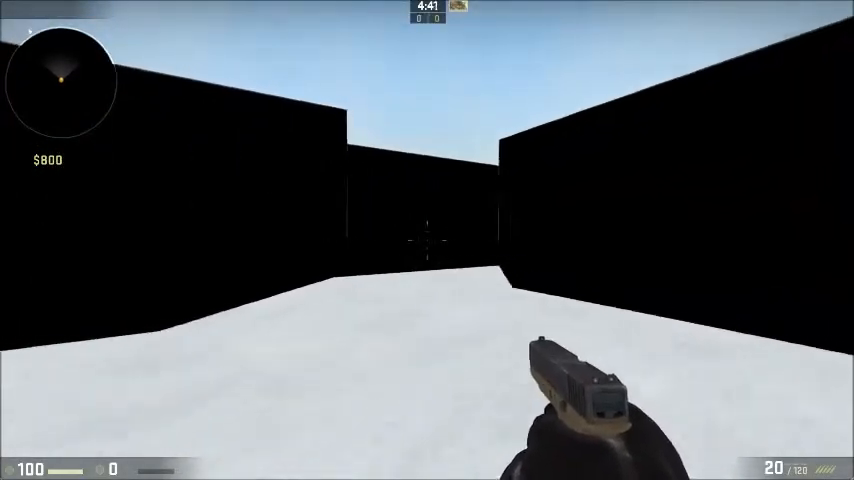
{"action": "mouse_move", "coordinate": [427, 240]}
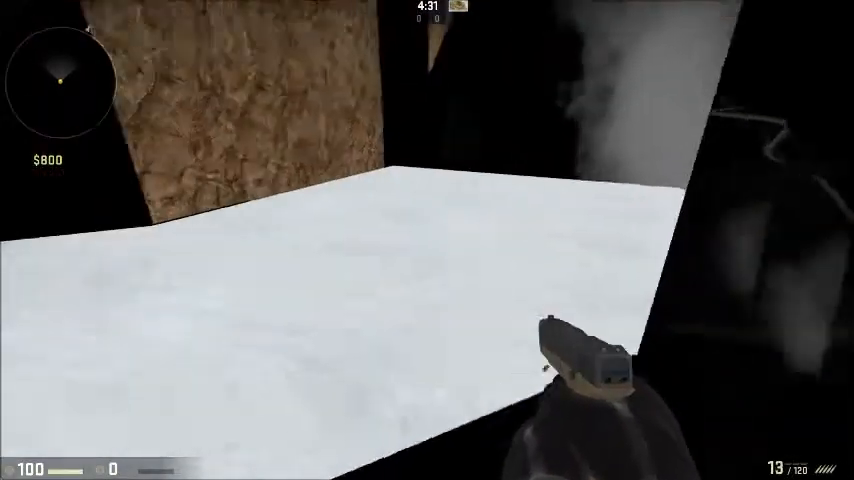
{"action": "mouse_move", "coordinate": [427, 240]}
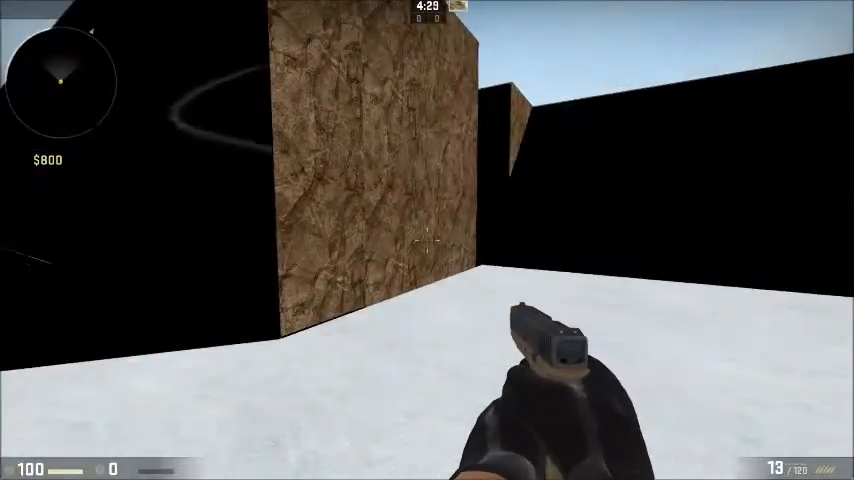